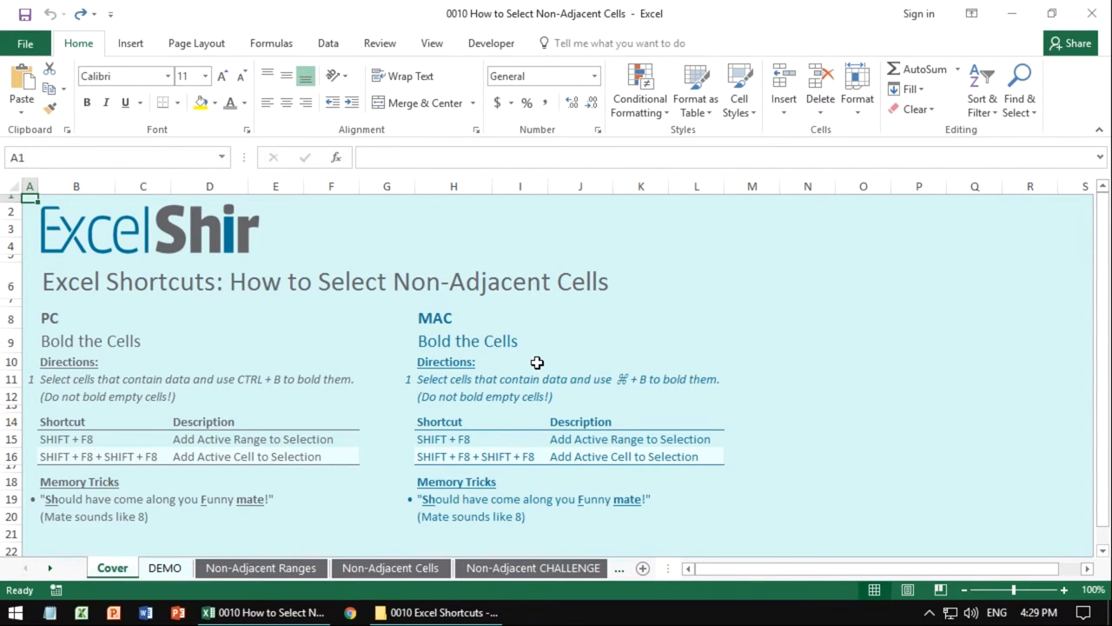
# Step: Pick a few scattered cells on the Cover sheet, then clear back to a single cell
pyautogui.click(452, 245)
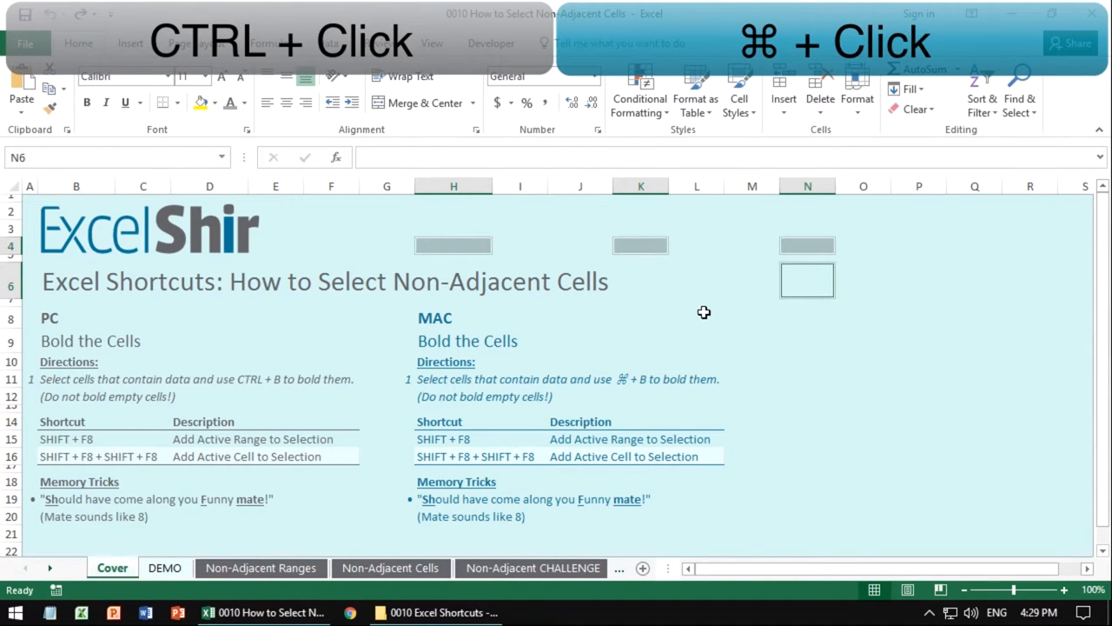
pyautogui.click(696, 317)
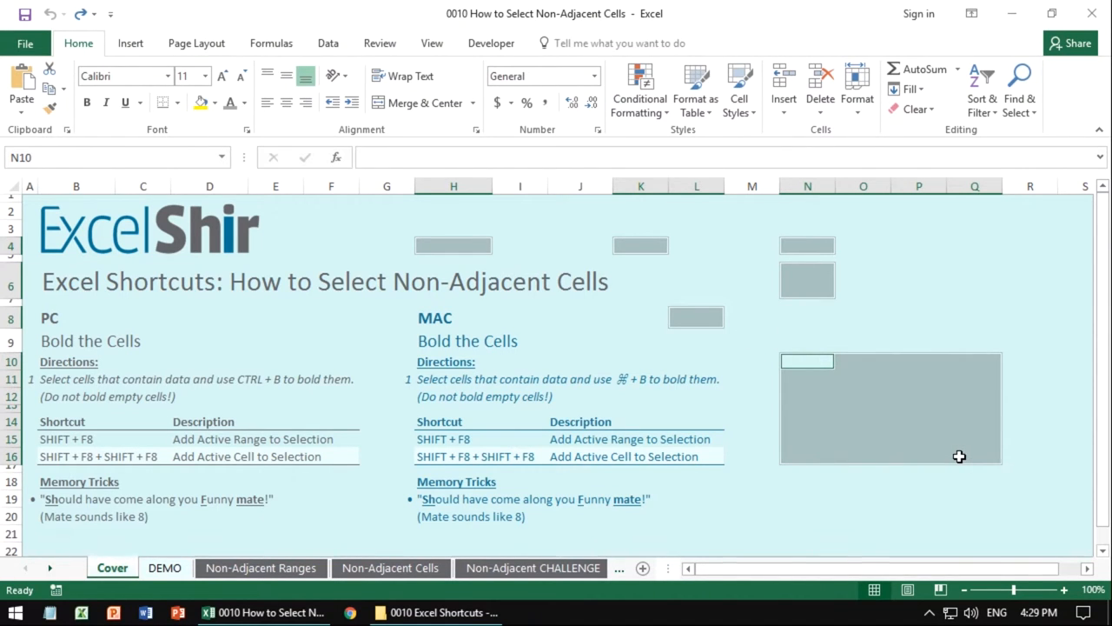
pyautogui.click(974, 457)
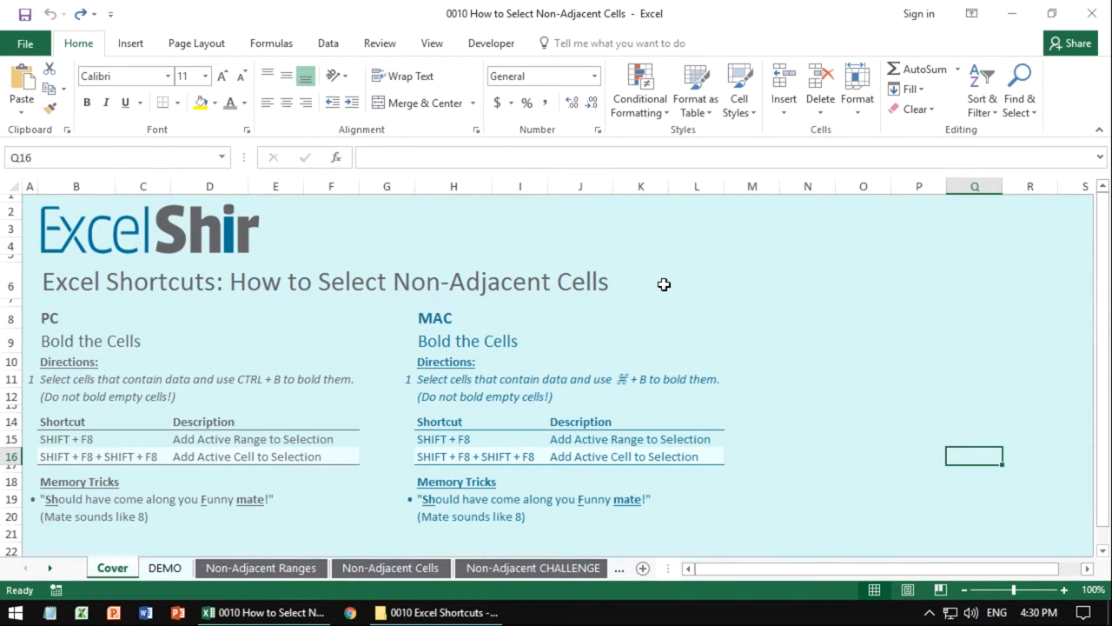
pyautogui.moveTo(87, 448)
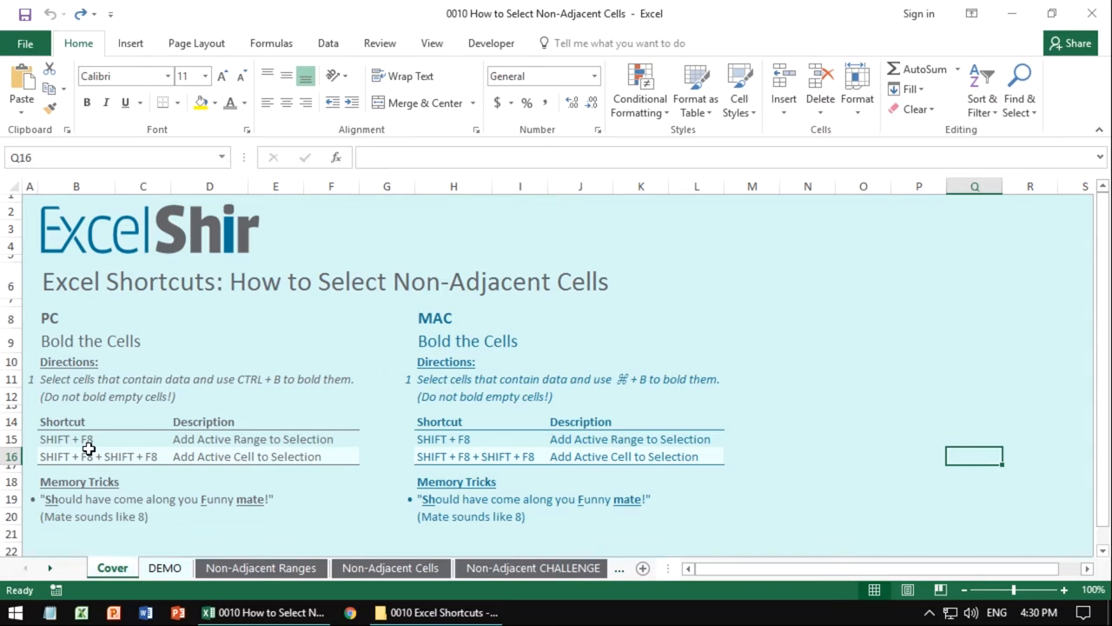
pyautogui.moveTo(90, 448)
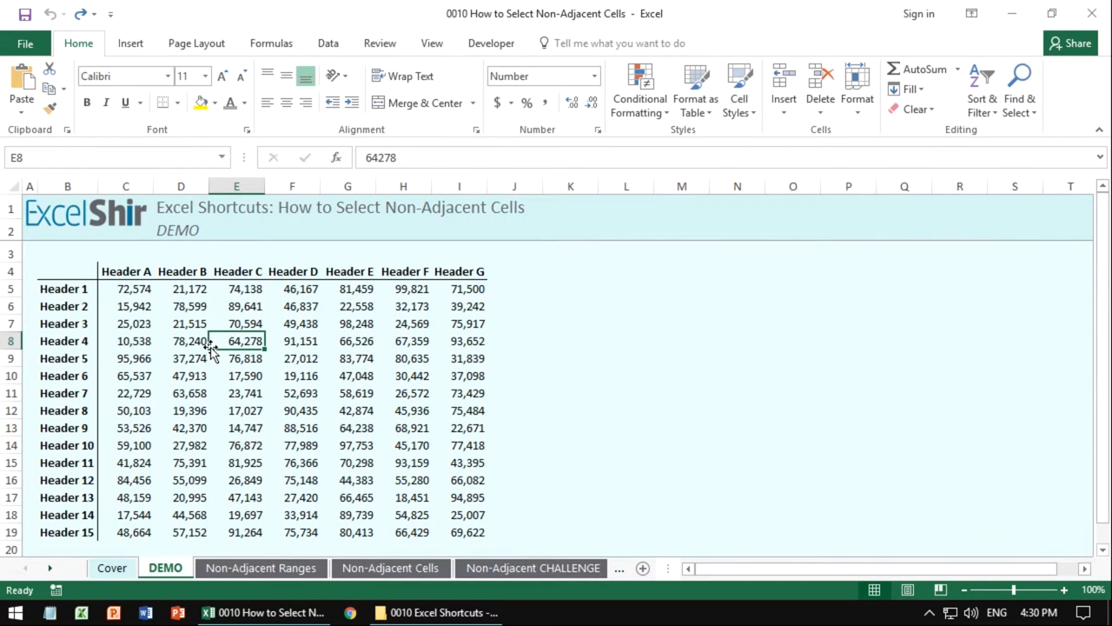
pyautogui.click(292, 341)
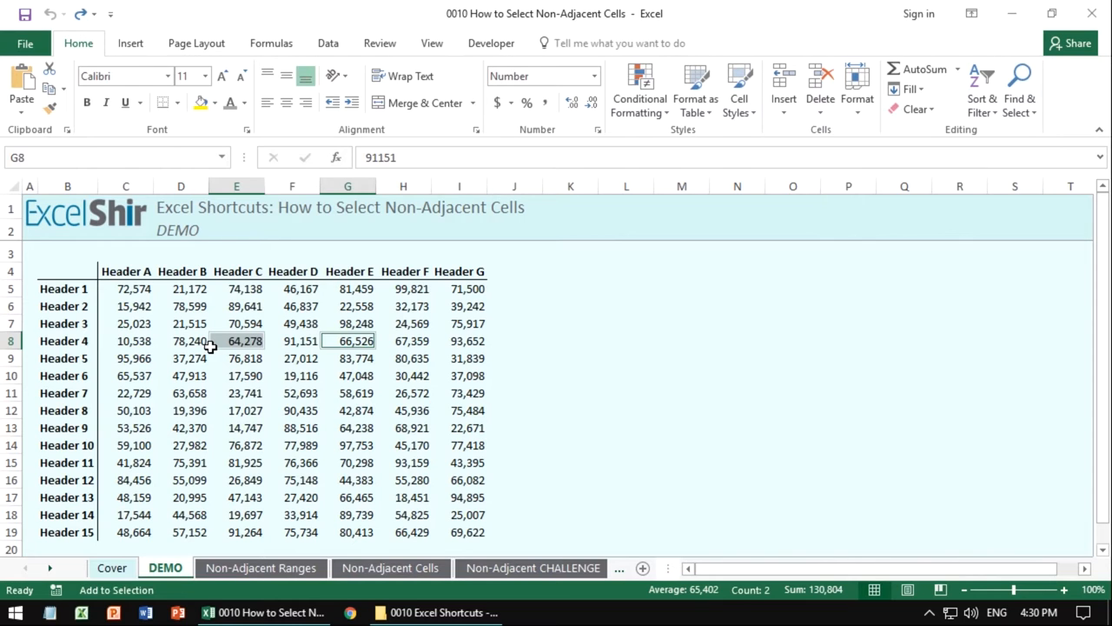
pyautogui.moveTo(348, 341); pyautogui.dragTo(403, 392)
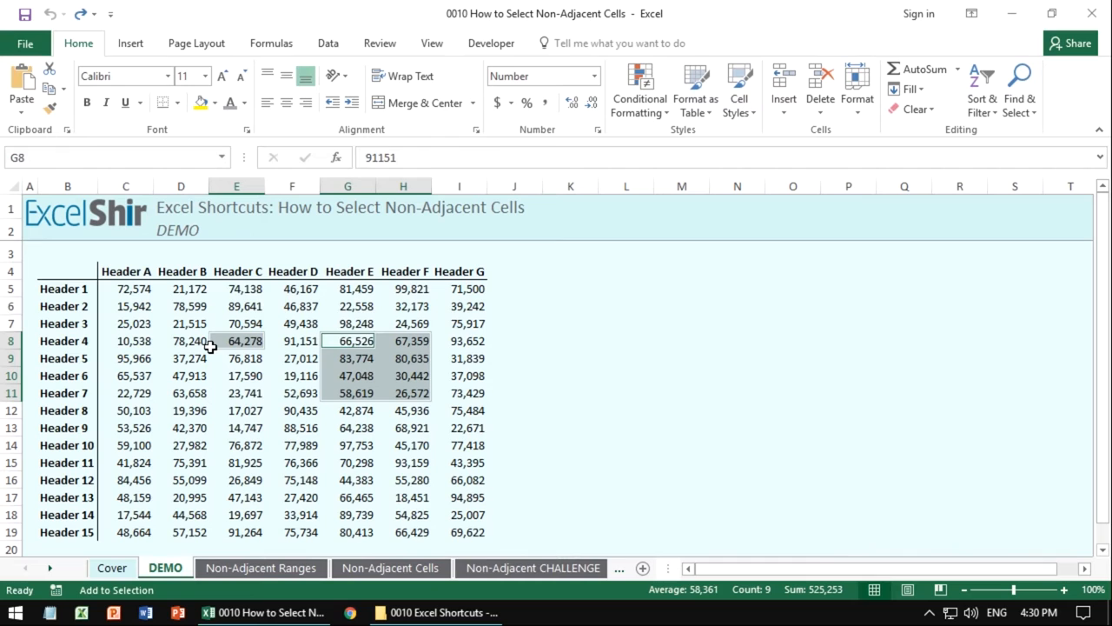
pyautogui.click(181, 375)
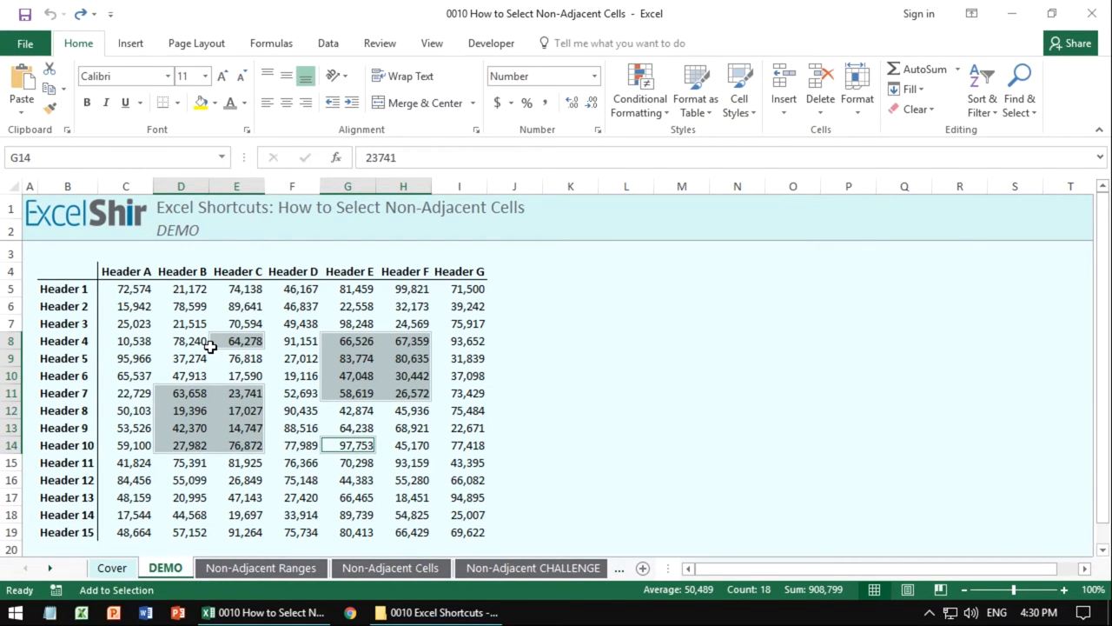
pyautogui.click(403, 445)
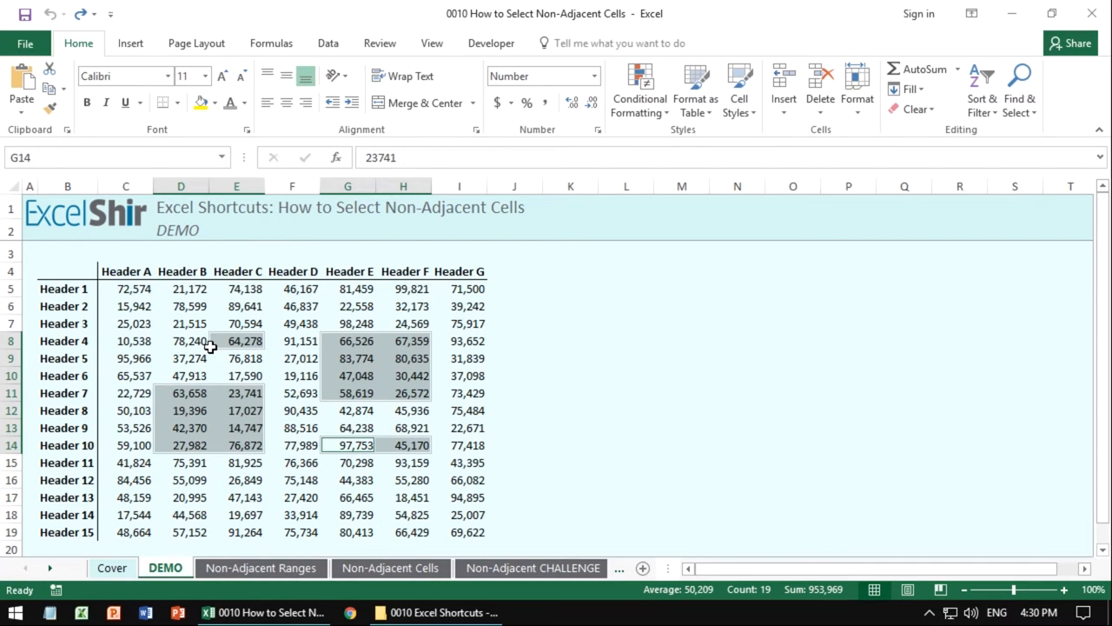
pyautogui.click(348, 427)
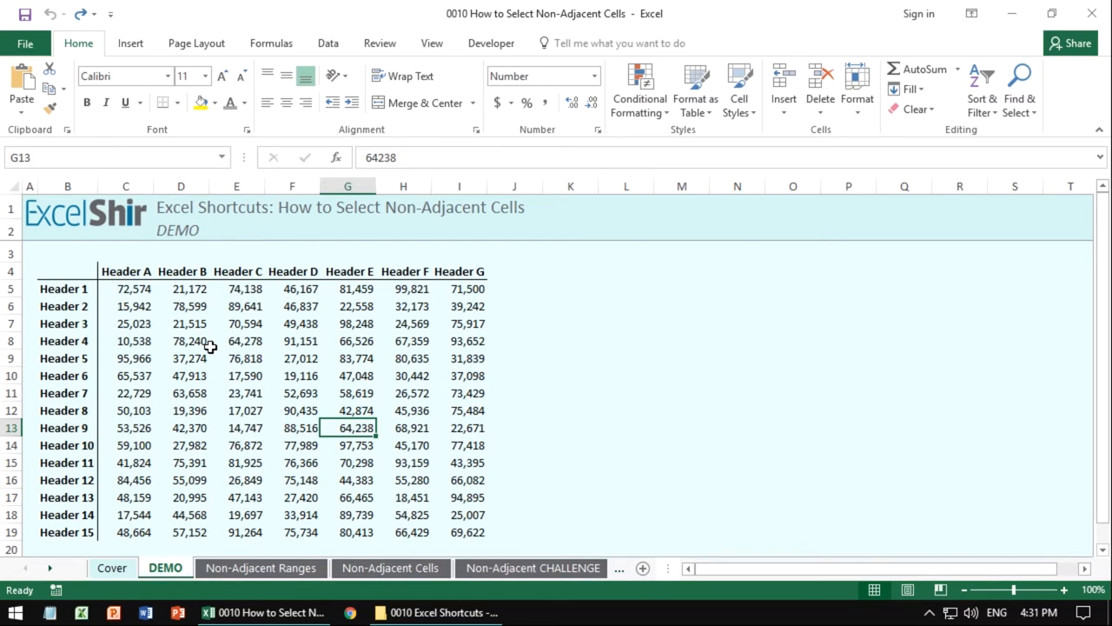
# Step: Select D7:D14 and add F7:F14 as a second block with Shift+F8
pyautogui.click(181, 341)
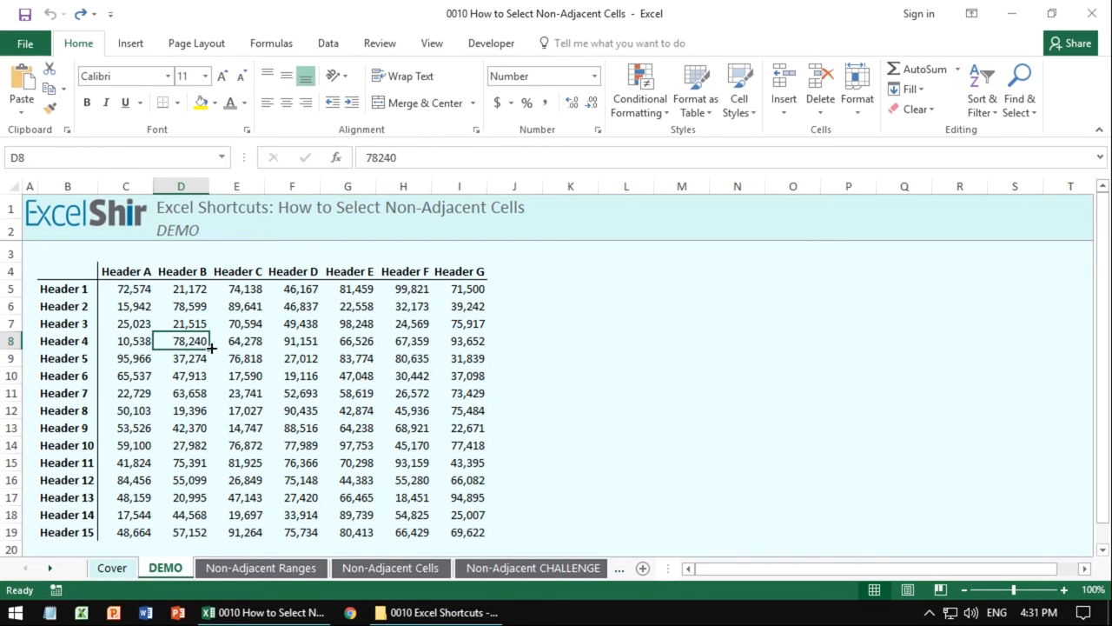
pyautogui.moveTo(181, 323); pyautogui.dragTo(180, 445)
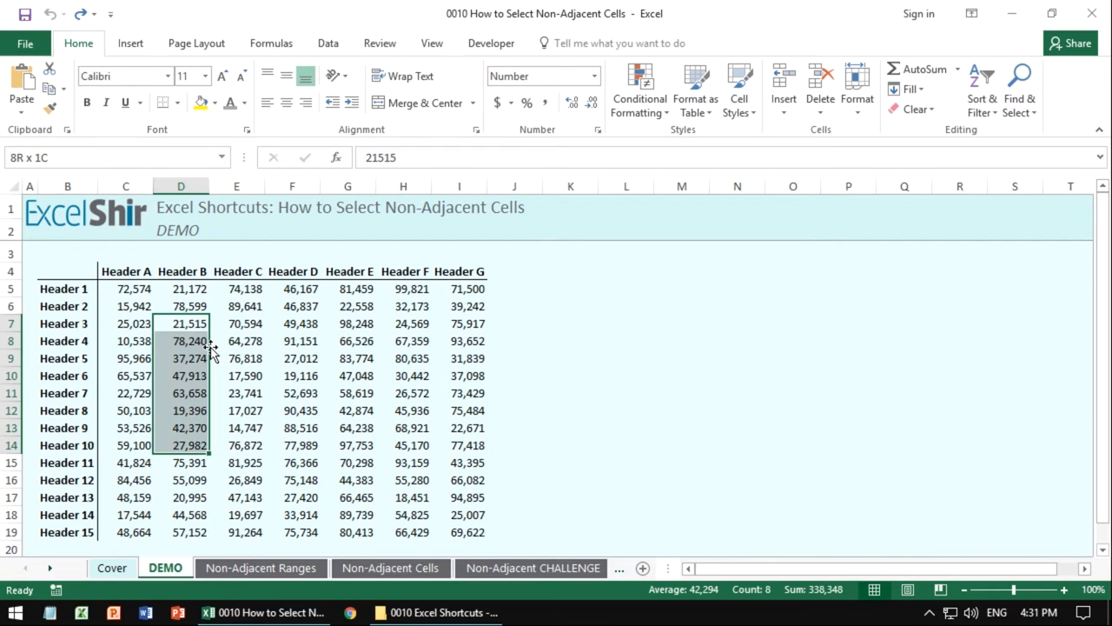
pyautogui.click(292, 323)
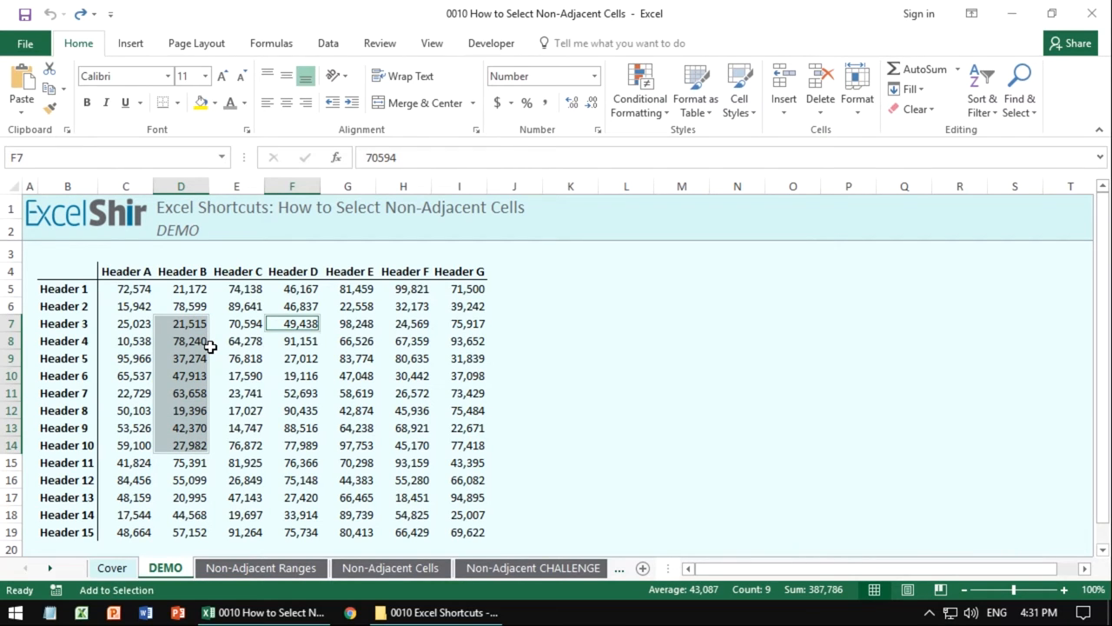
pyautogui.moveTo(292, 324); pyautogui.dragTo(292, 445)
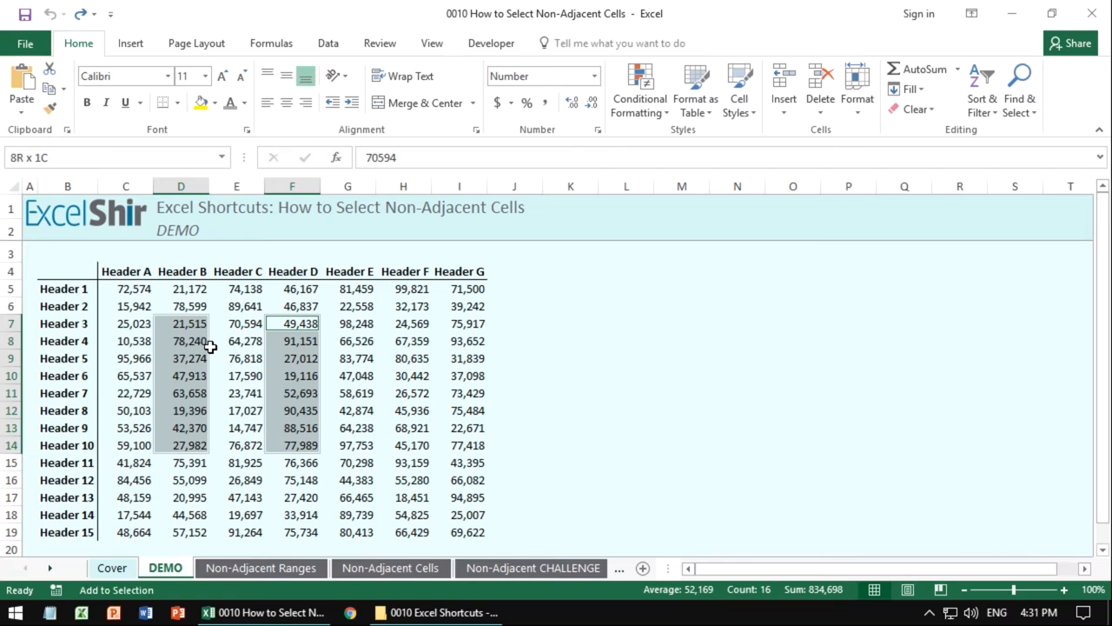
# Step: Add H8:H11 and H15:I18 to the selection, then switch to the Non-Adjacent Ranges sheet
pyautogui.click(403, 341)
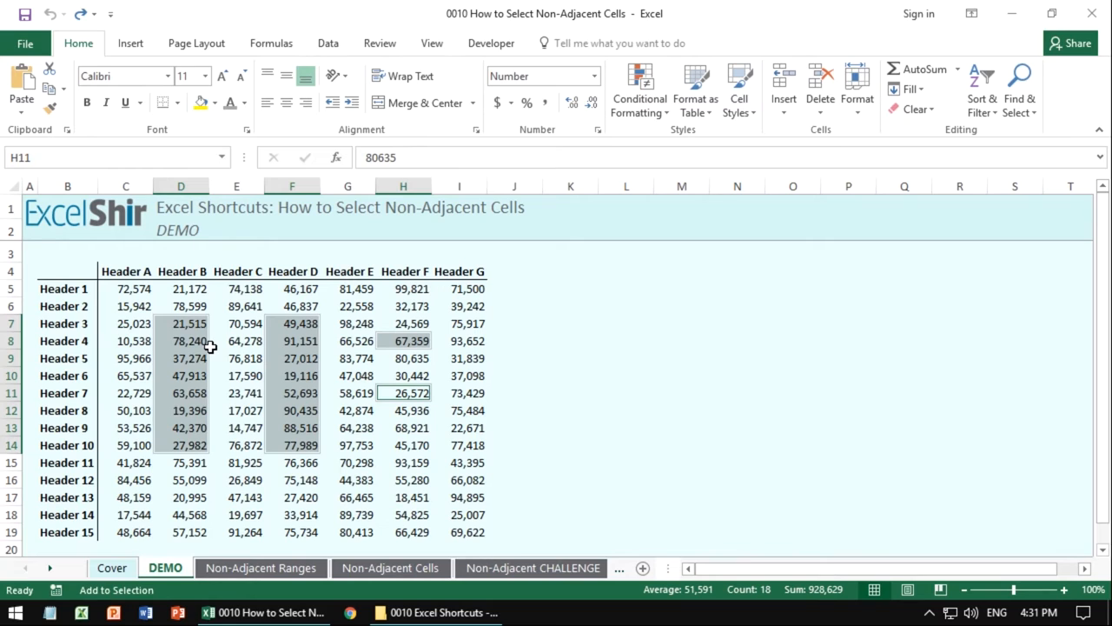
pyautogui.click(403, 462)
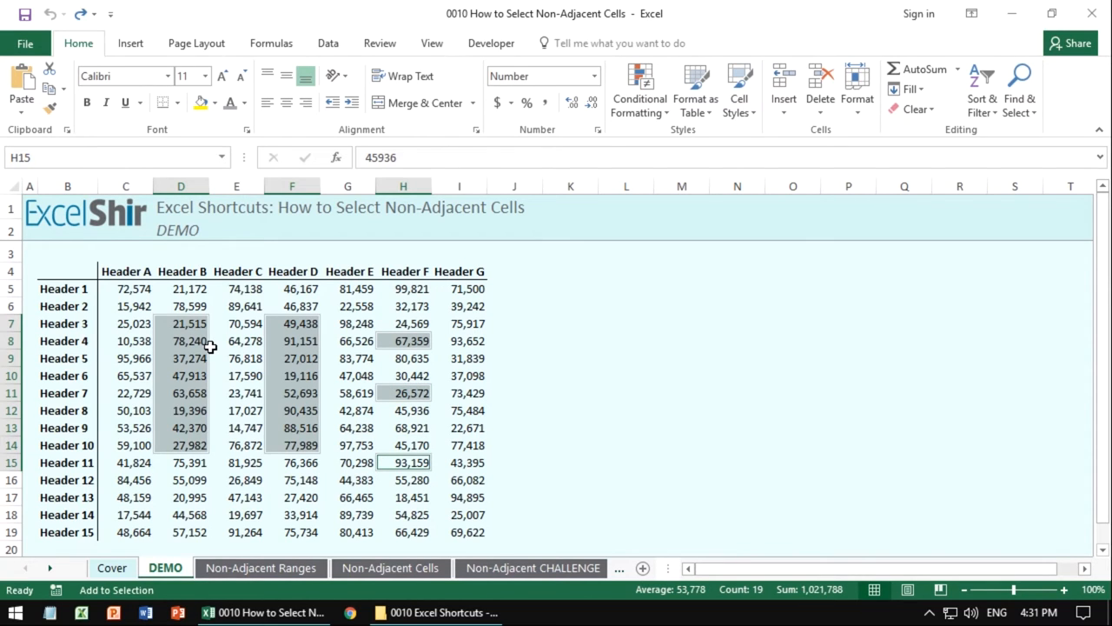
pyautogui.moveTo(404, 463); pyautogui.dragTo(459, 515)
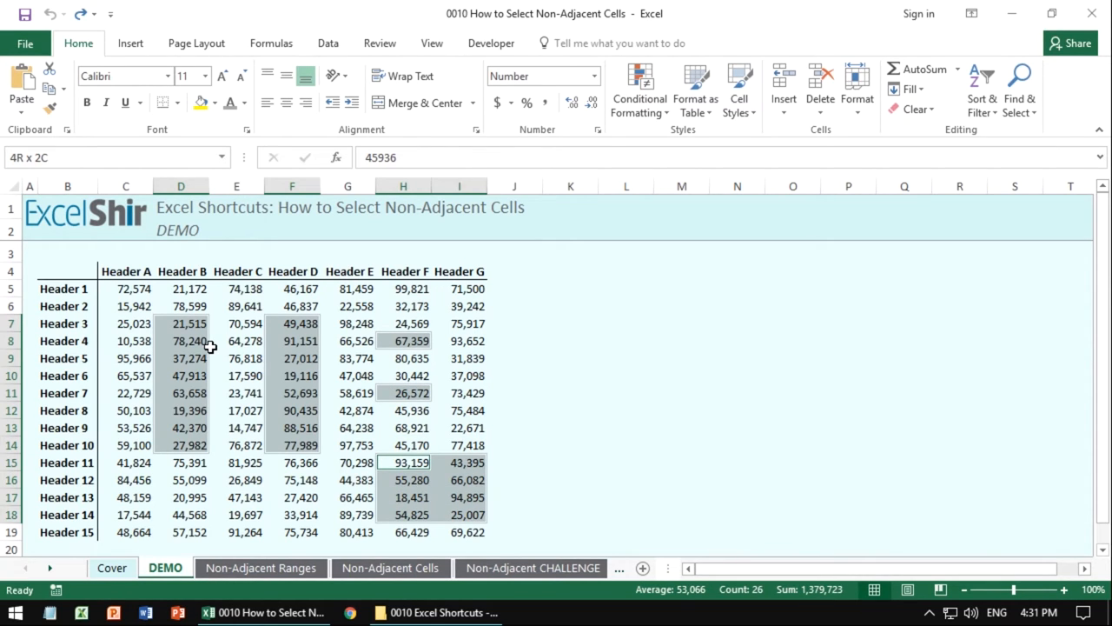
pyautogui.click(236, 463)
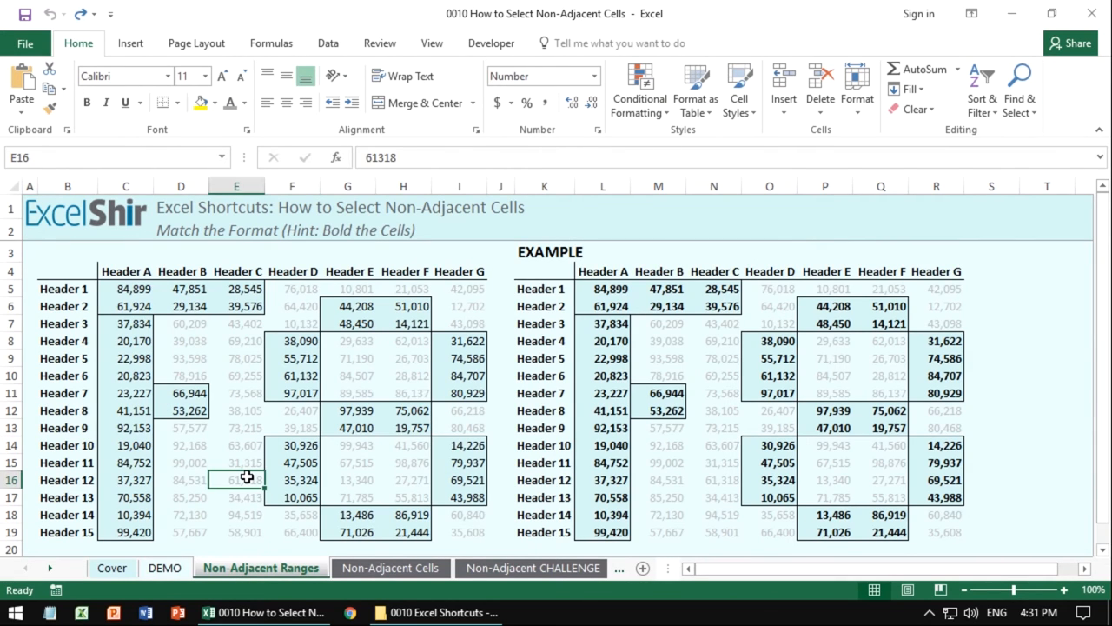
# Step: Select a block of the example table, then clear the large selection
pyautogui.click(125, 480)
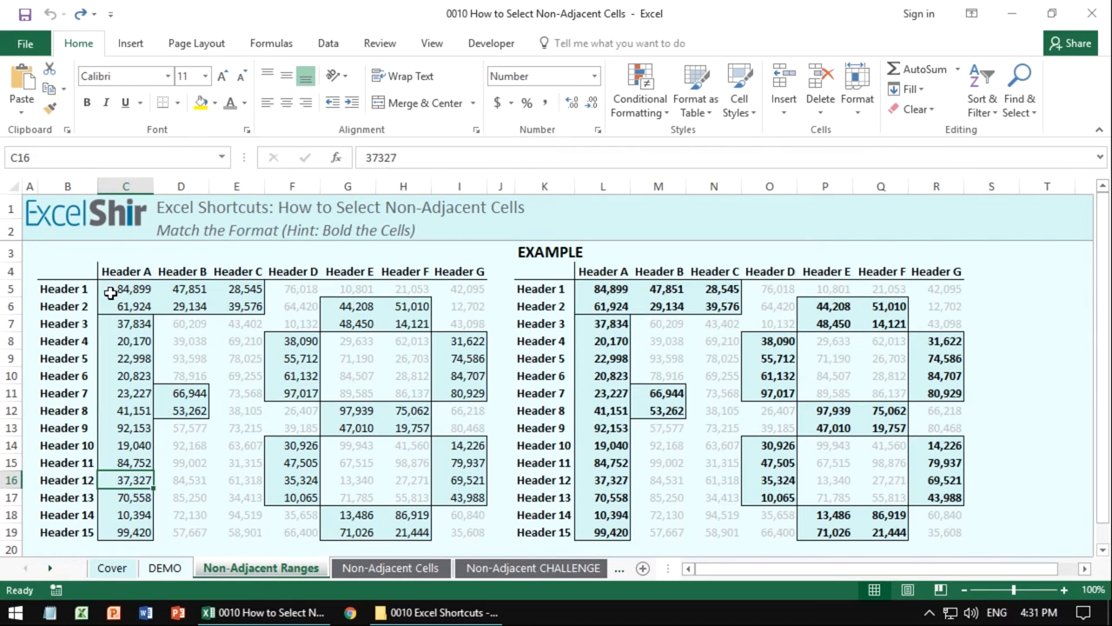
pyautogui.moveTo(112, 289); pyautogui.dragTo(497, 532)
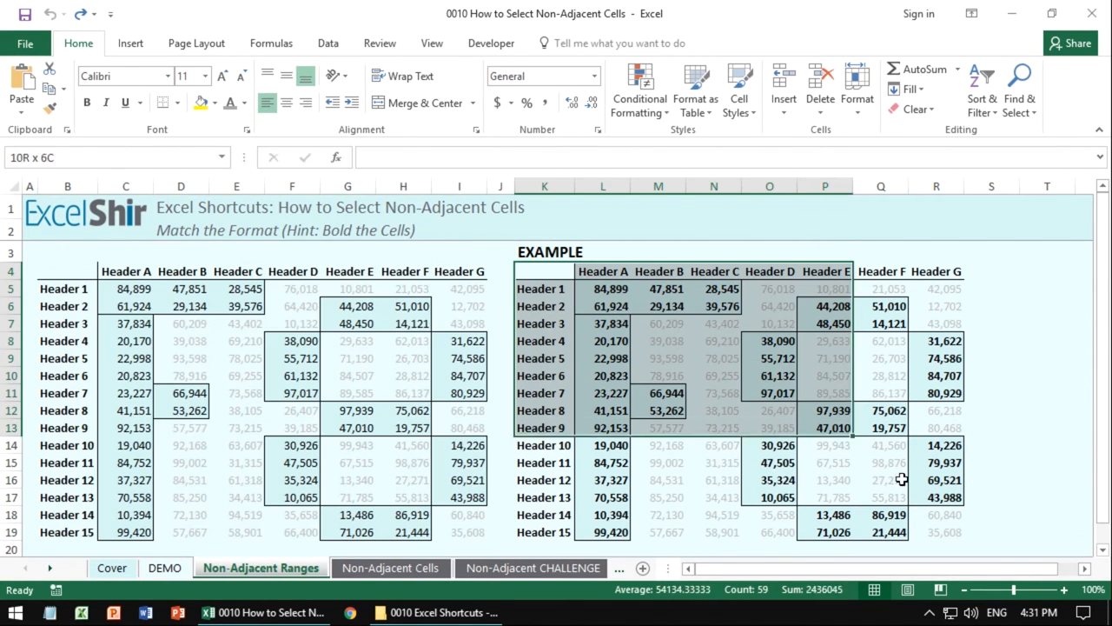
pyautogui.click(883, 515)
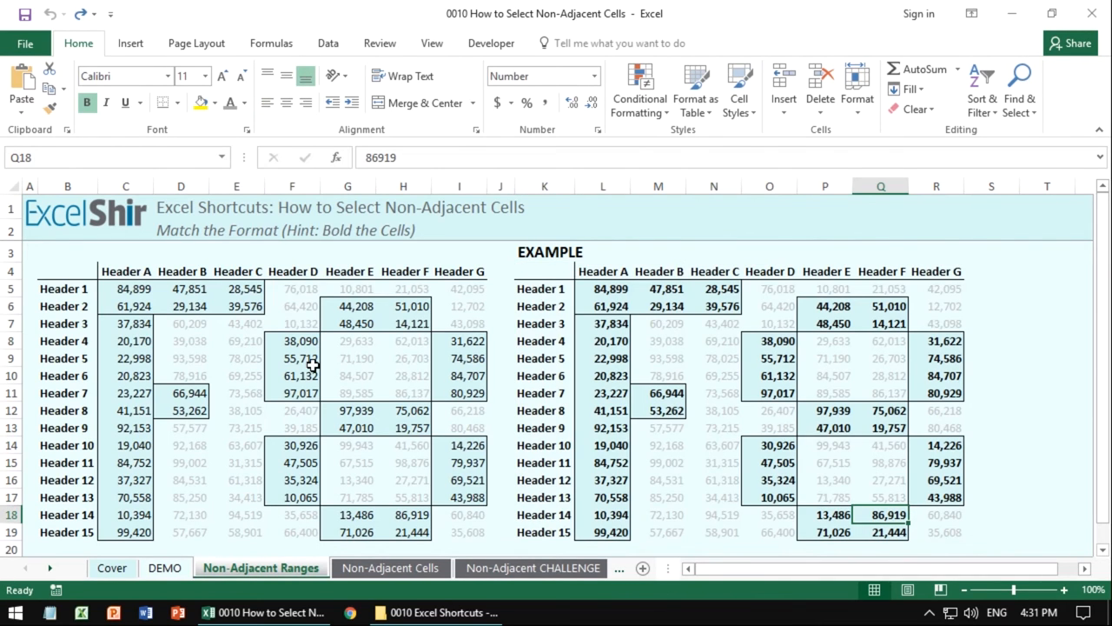
# Step: Select D5 and the adjoining range to bold, then switch to the Non-Adjacent Cells sheet
pyautogui.click(181, 289)
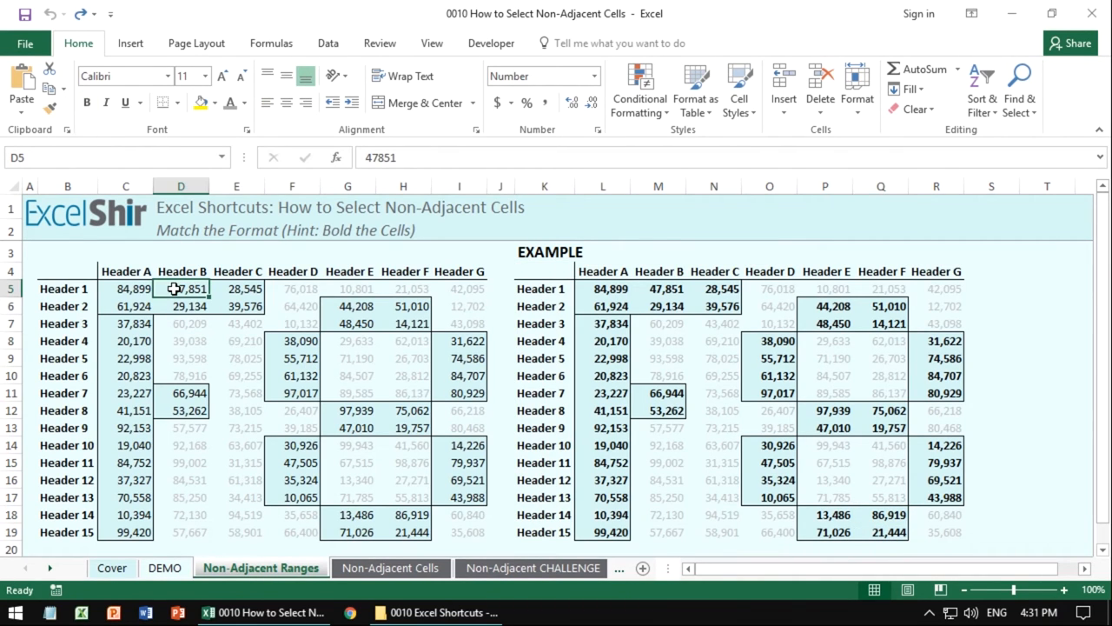
pyautogui.click(125, 289)
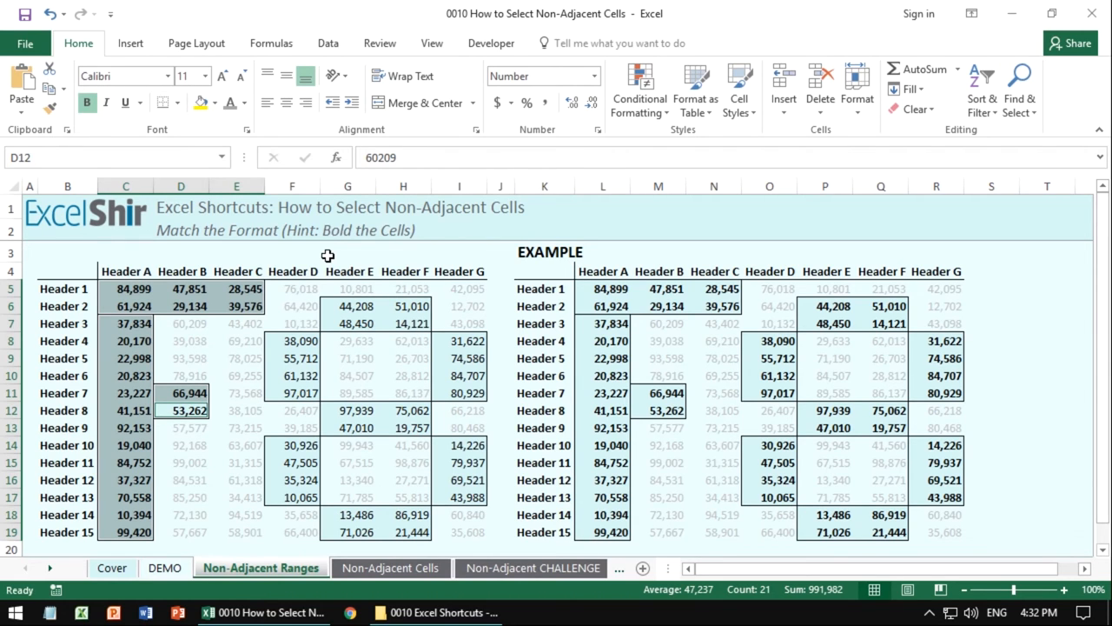
pyautogui.click(389, 567)
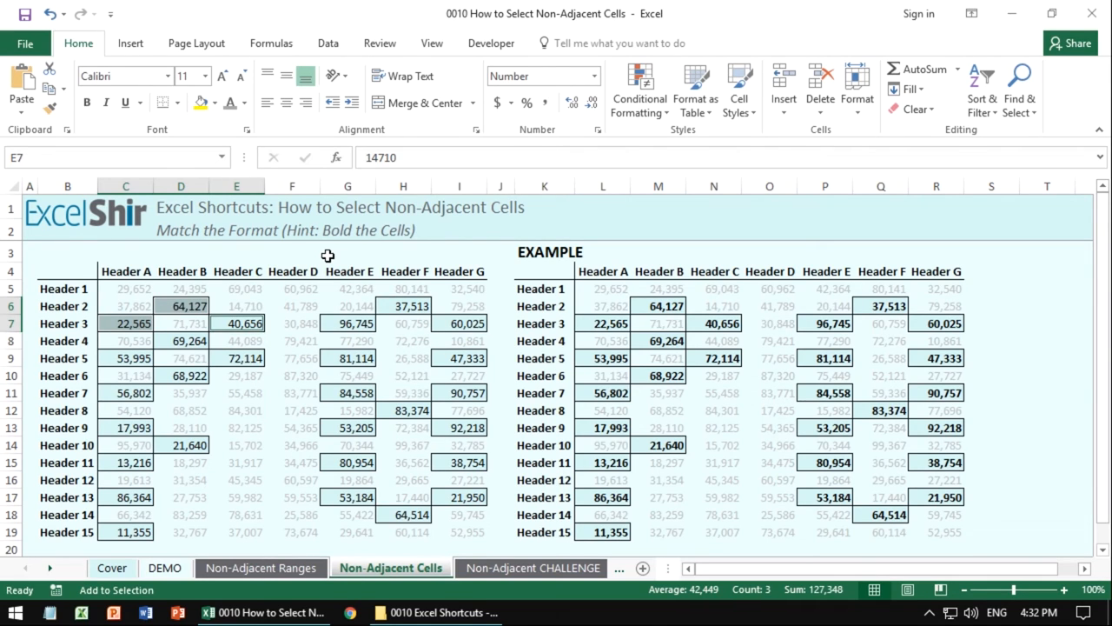
# Step: Switch to the Non-Adjacent CHALLENGE sheet
pyautogui.click(181, 358)
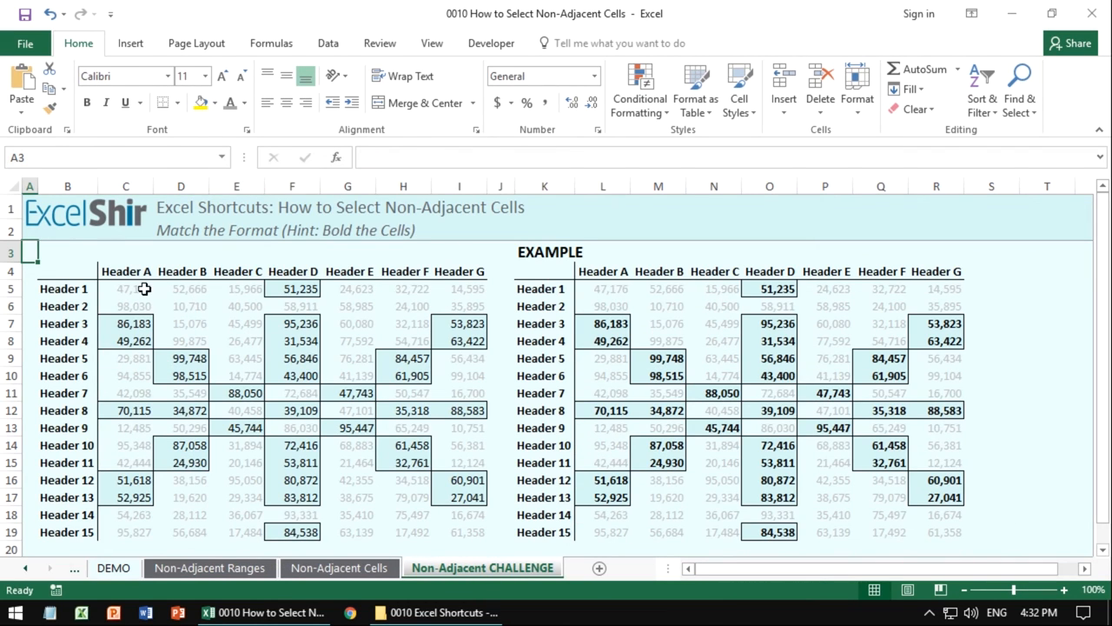
pyautogui.moveTo(457, 440)
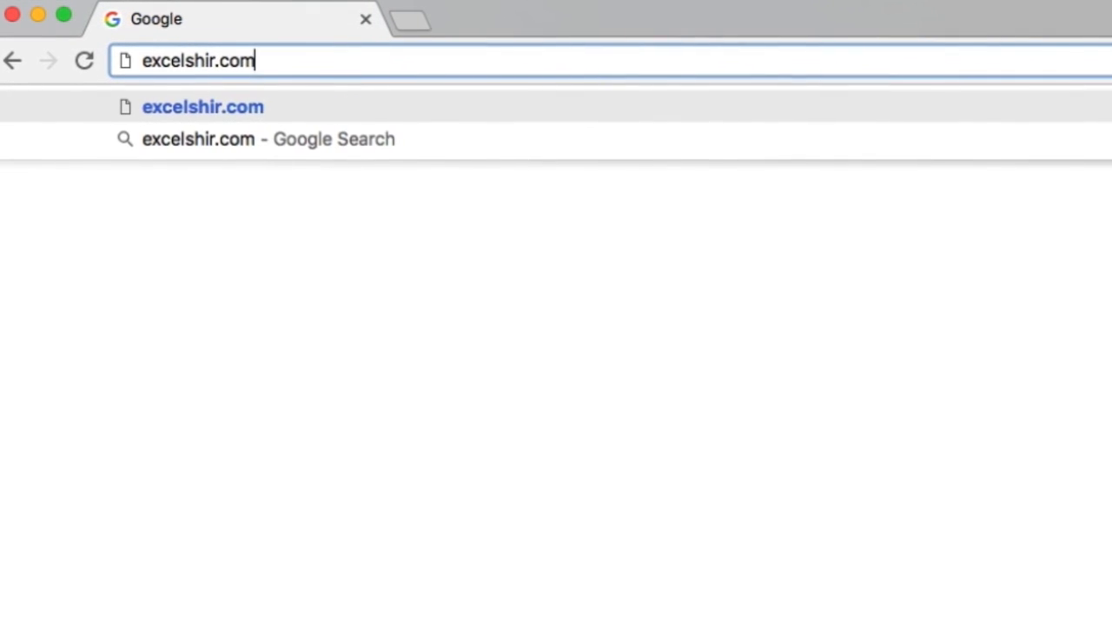
# Step: Go to excelshir.com and scroll the shortcuts PDF to the Data Selection section
pyautogui.press('Enter')
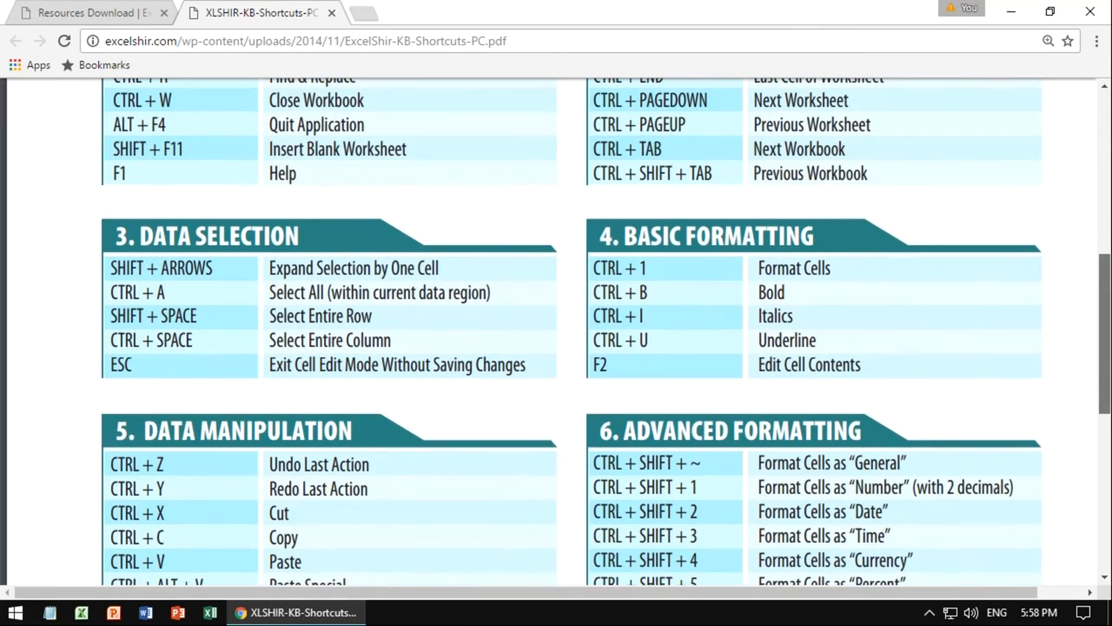
pyautogui.scroll(-3)
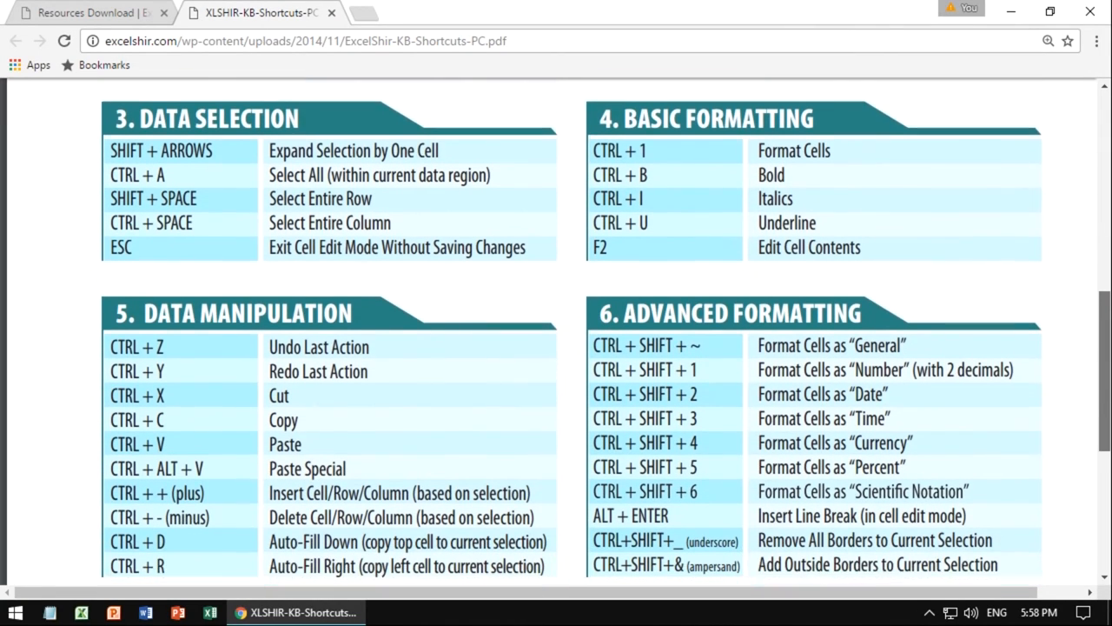